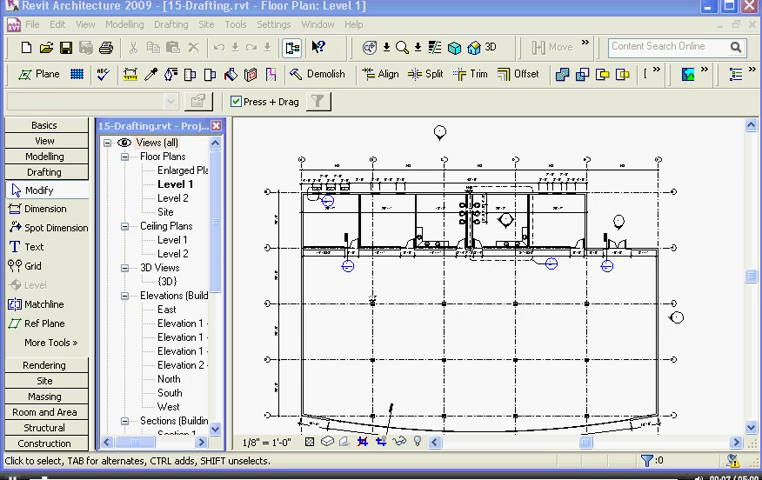
mouse_move(520, 344)
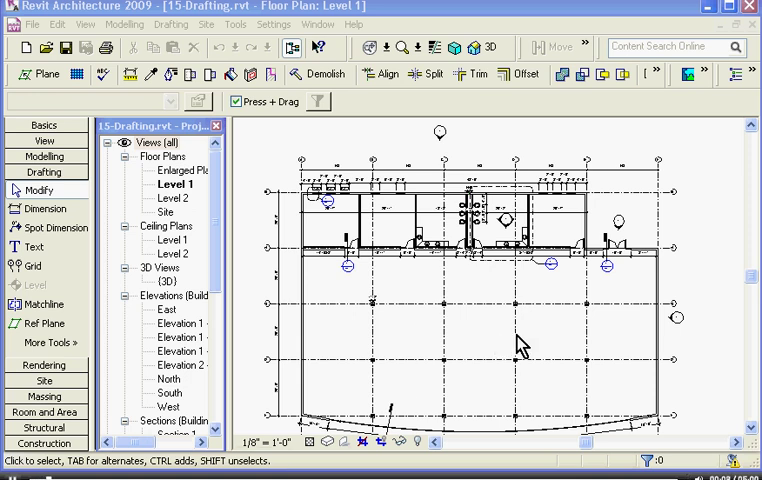
mouse_move(618, 290)
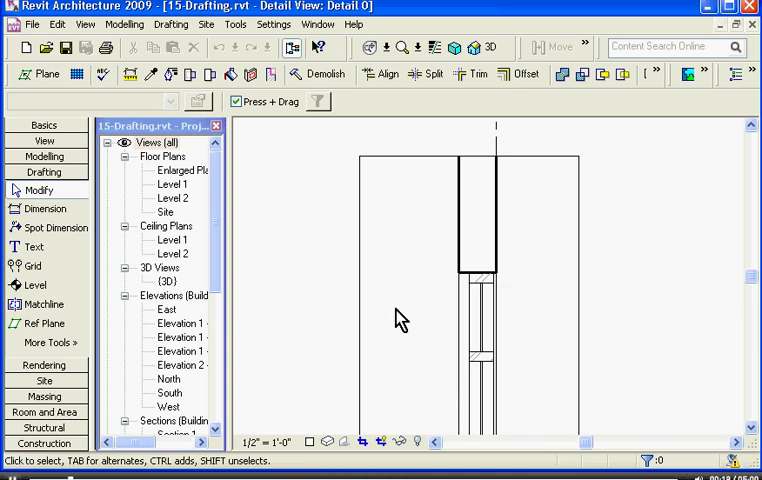
mouse_move(400, 312)
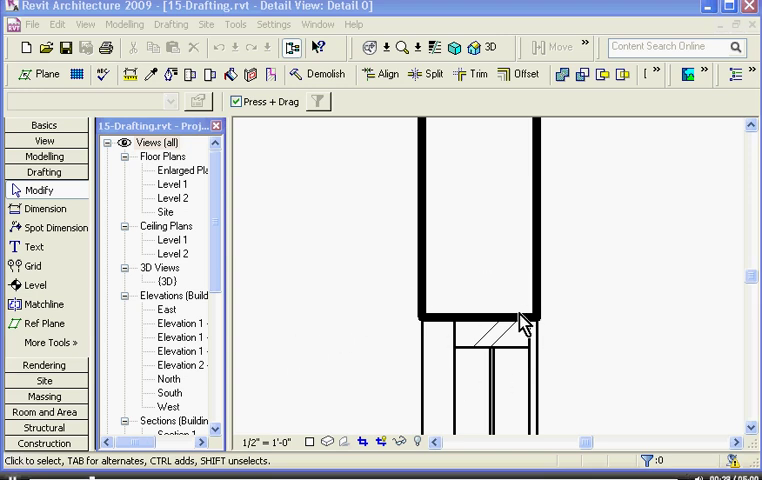
mouse_move(444, 340)
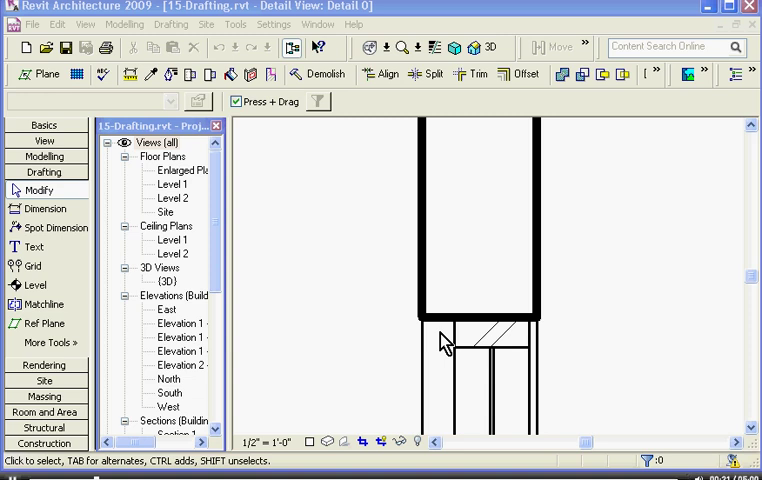
mouse_move(490, 380)
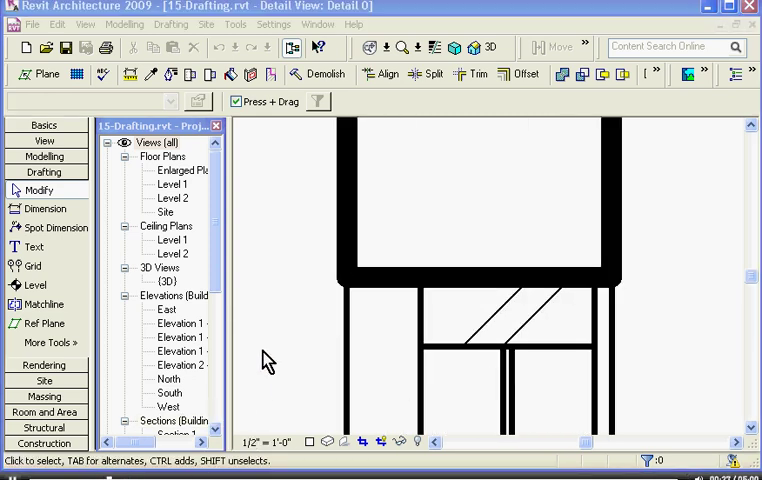
Step: Sketch a thin-lined rectangular masking region over the window head and finish it
click(44, 124)
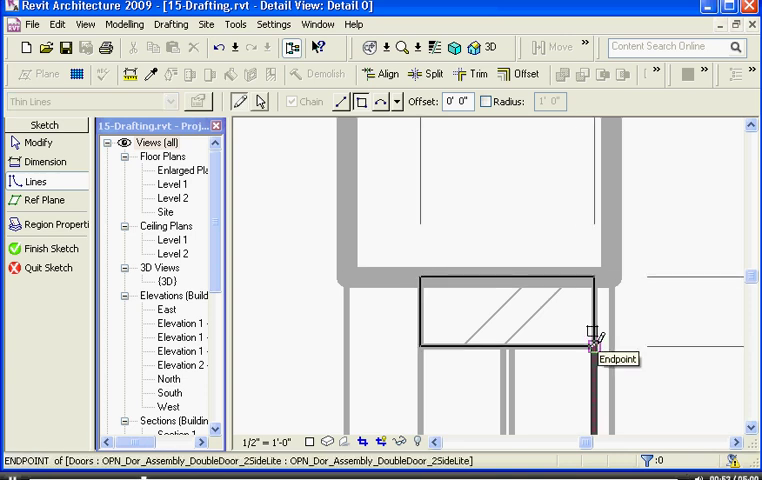
click(596, 344)
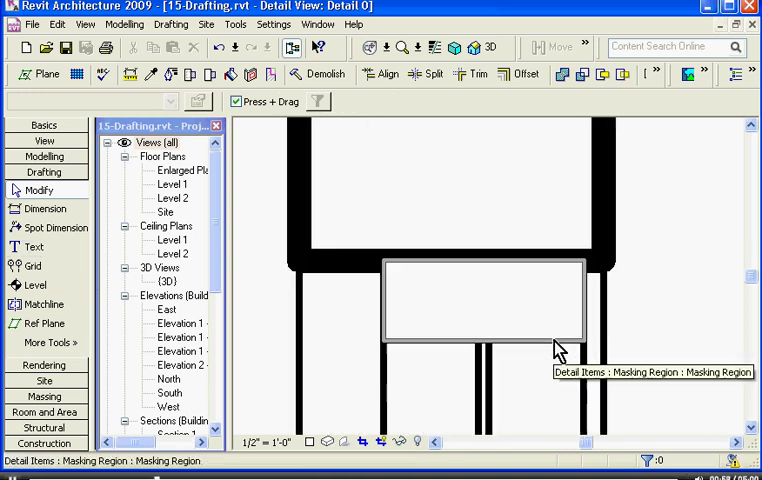
mouse_move(568, 344)
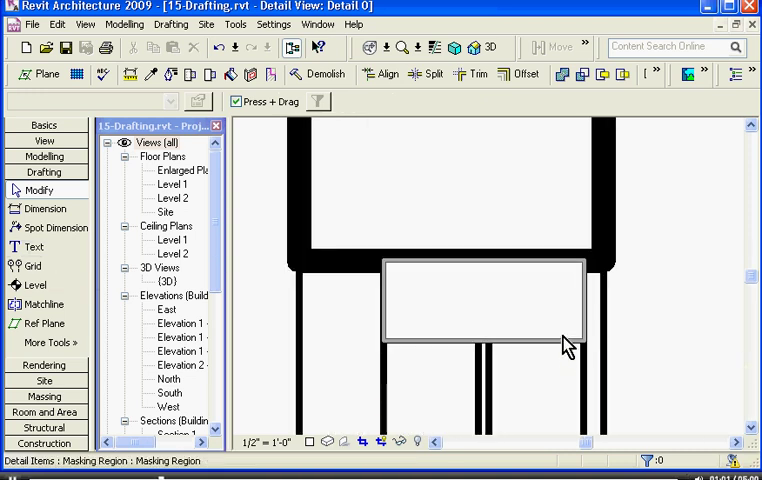
mouse_move(556, 348)
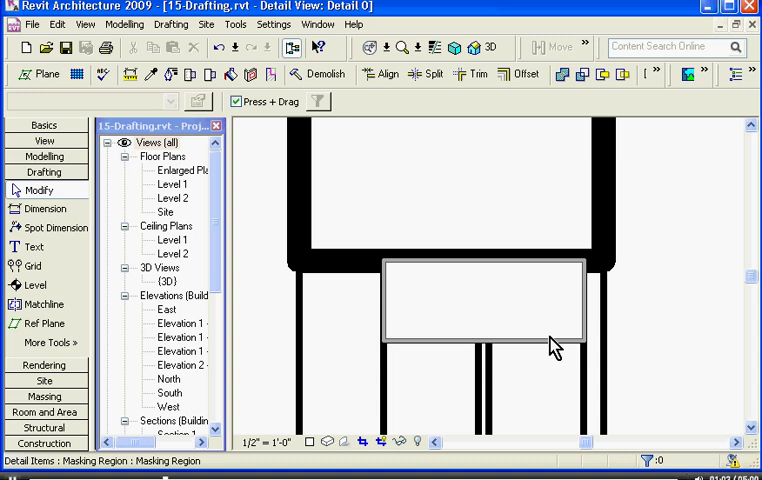
Step: Select the masking region above the head to reopen its boundary sketch
click(486, 300)
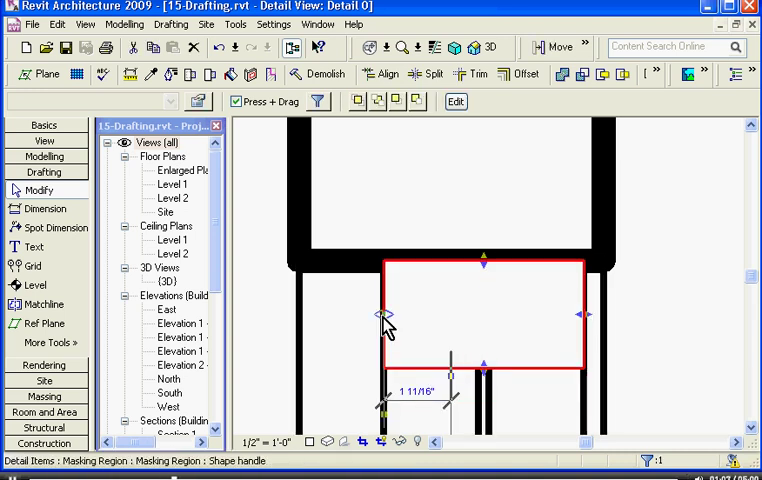
mouse_move(284, 368)
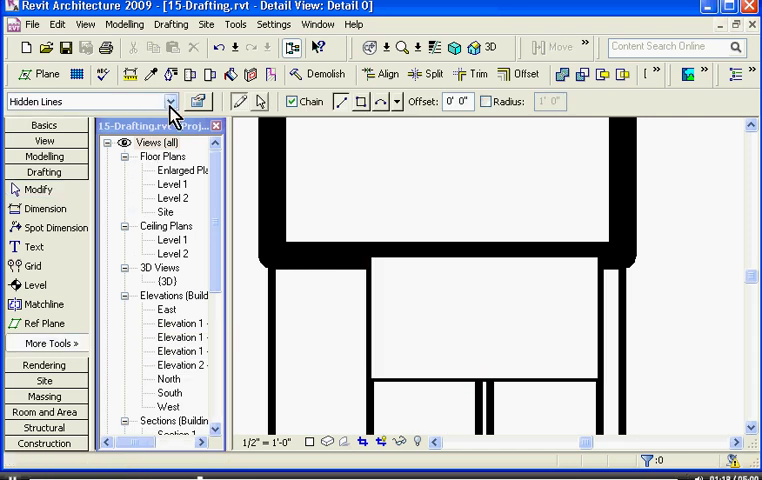
Step: Switch new edges to the LINE 2 style with straight lines and thin-line display on
click(172, 100)
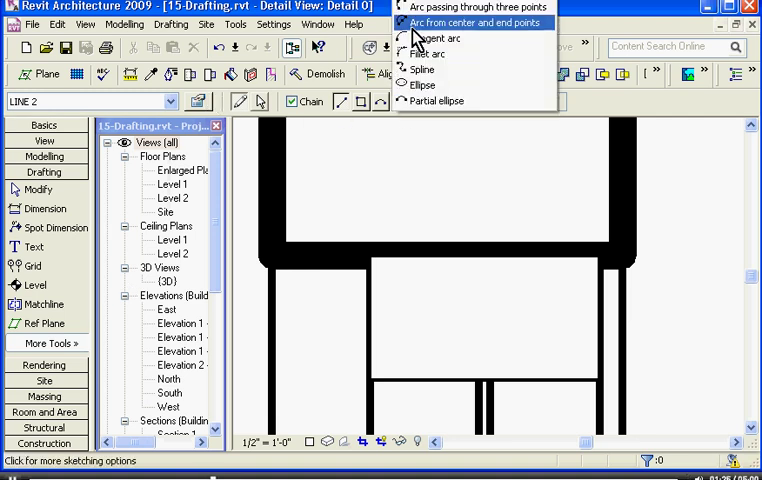
click(462, 22)
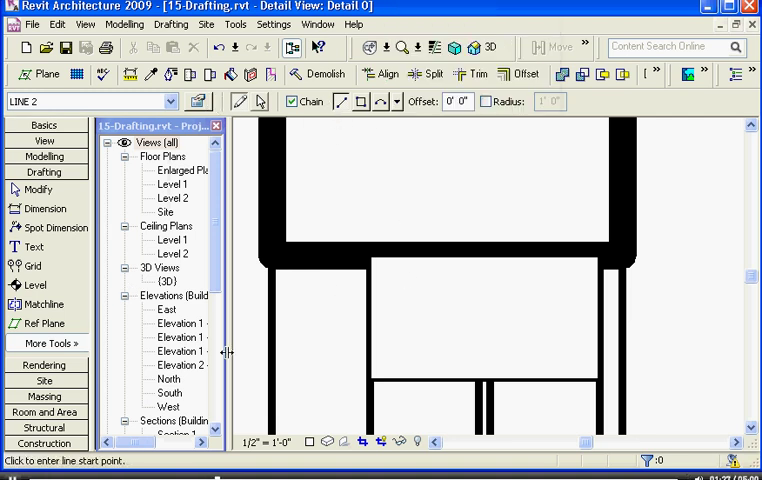
mouse_move(300, 316)
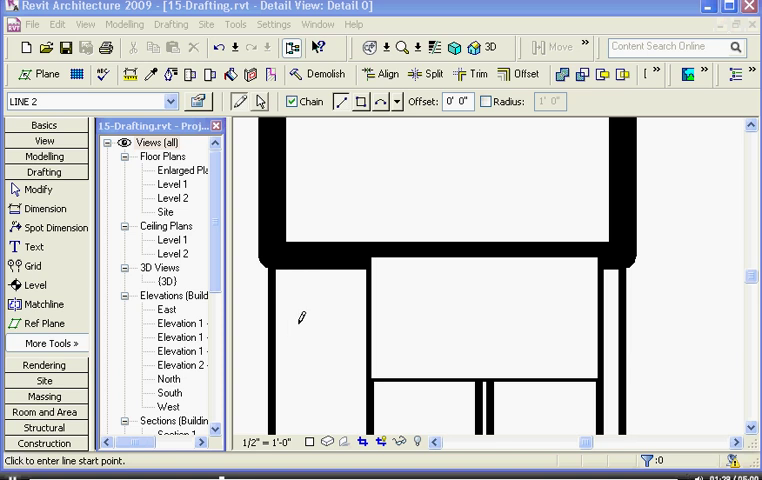
mouse_move(392, 160)
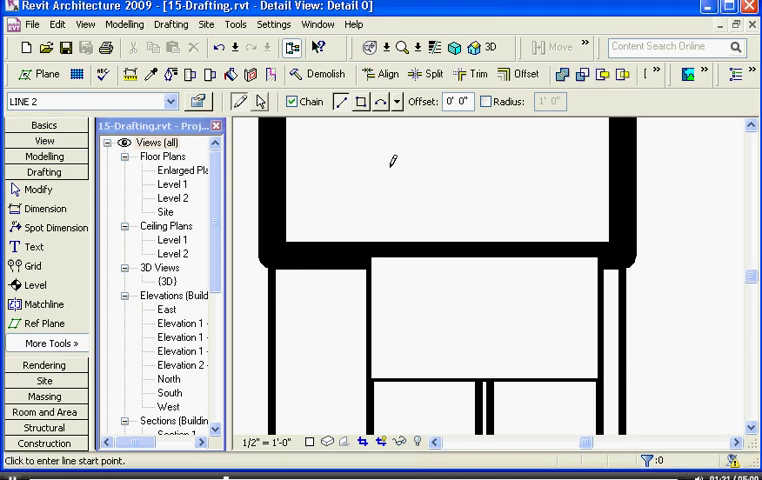
mouse_move(436, 48)
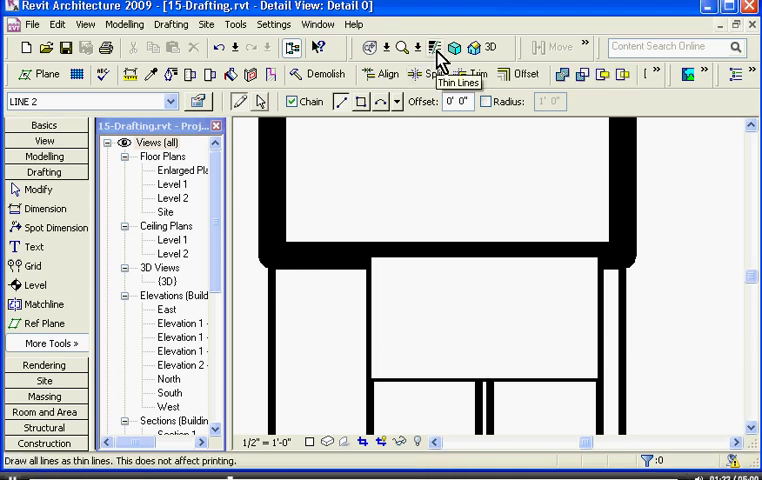
click(436, 48)
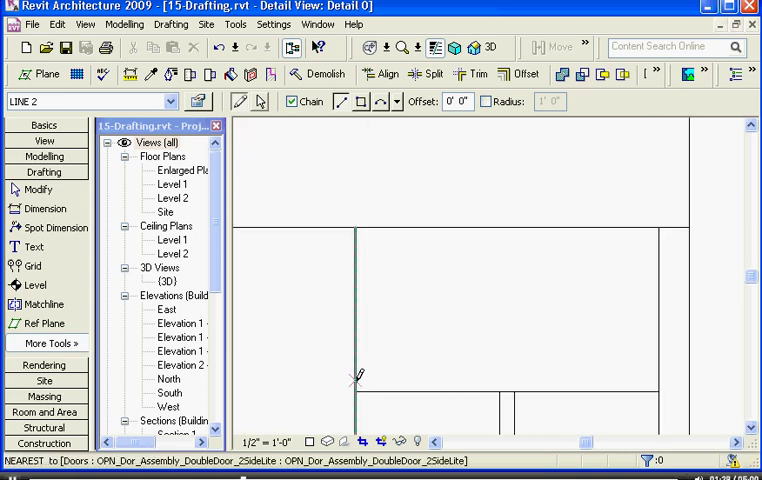
mouse_move(352, 360)
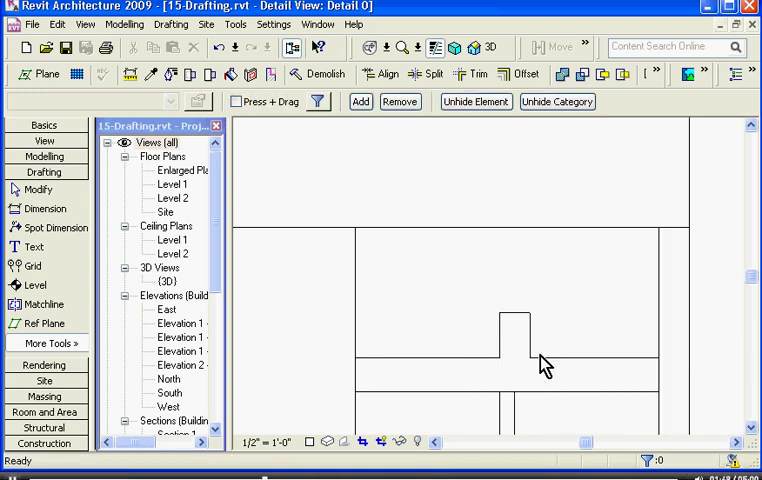
click(512, 350)
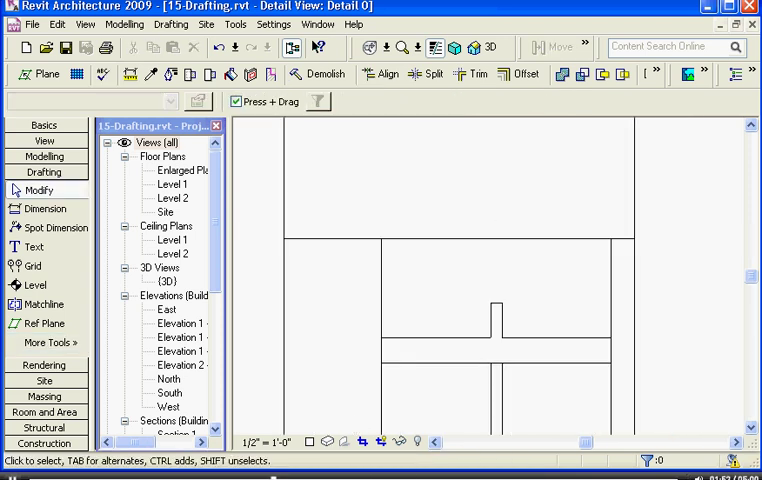
mouse_move(360, 388)
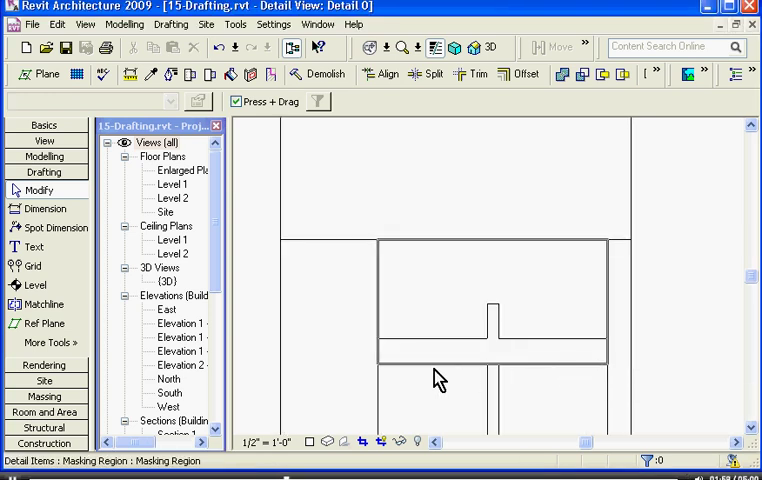
mouse_move(610, 372)
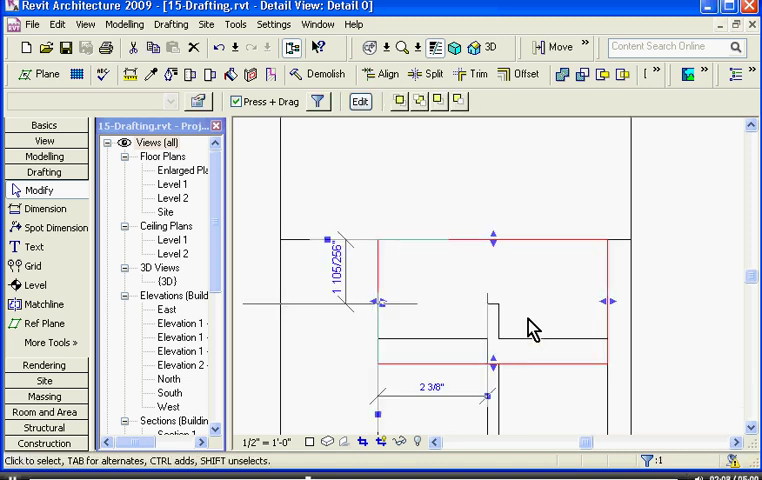
Step: Reopen the masking region's sketch and restyle its split boundary edges
click(360, 100)
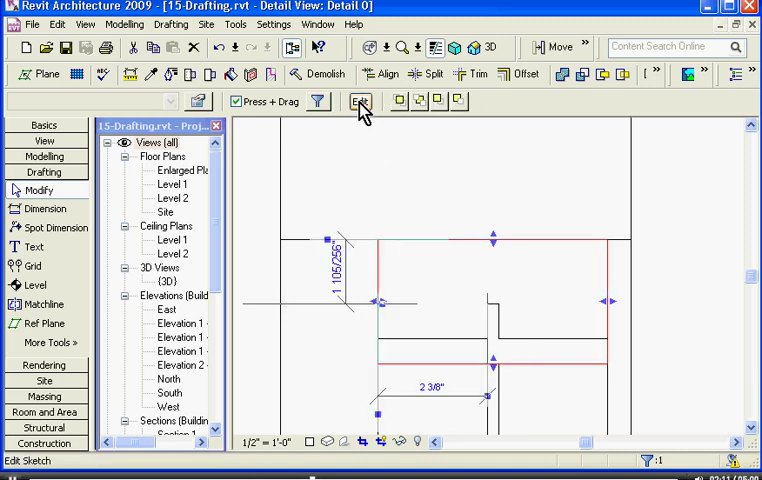
click(360, 100)
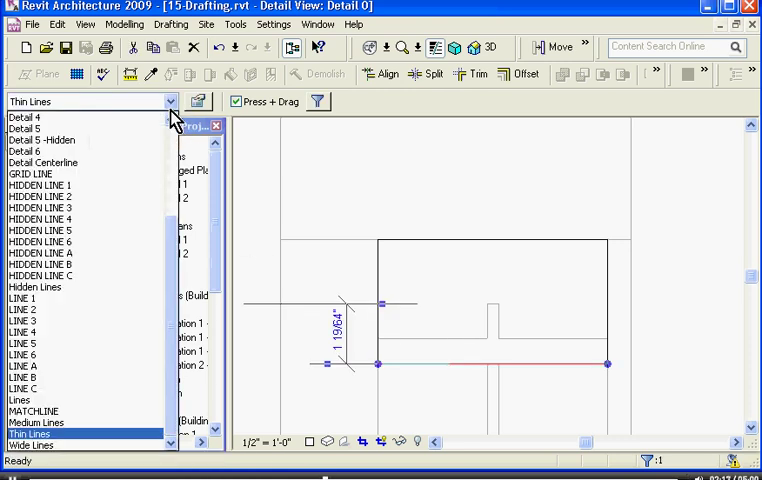
scroll(up, 3)
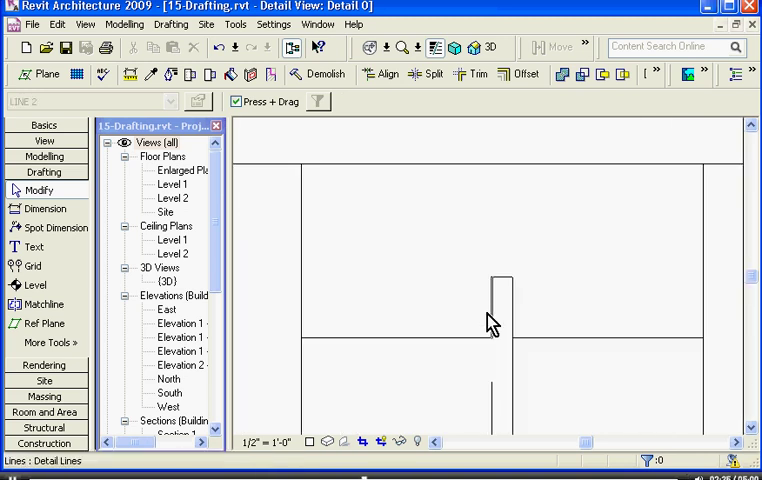
Step: Turn Thin Lines off so the head detail shows true line weights
click(490, 336)
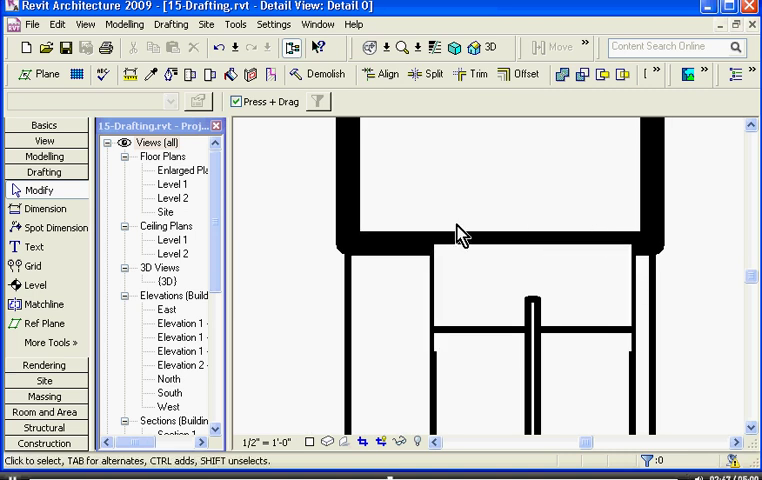
Step: Edit the masking region's sketch and bring up the line style list for its edges
click(478, 364)
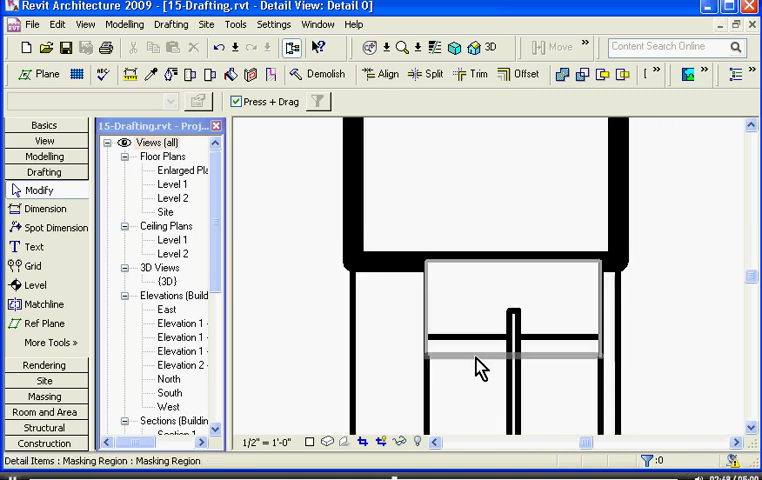
click(446, 292)
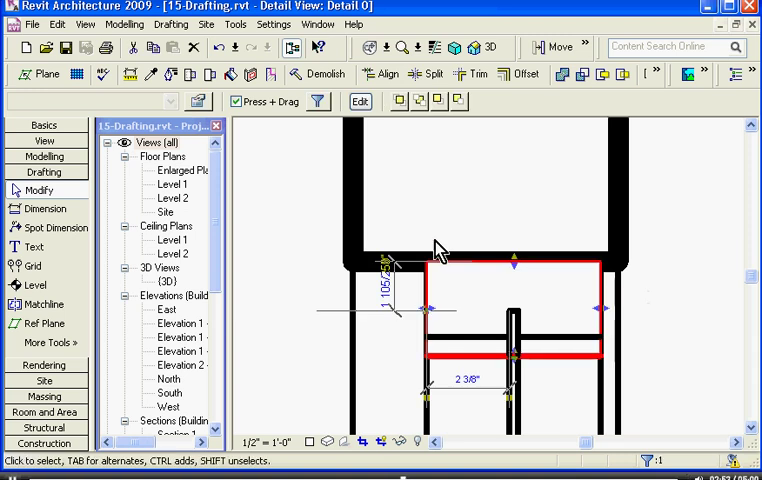
click(360, 100)
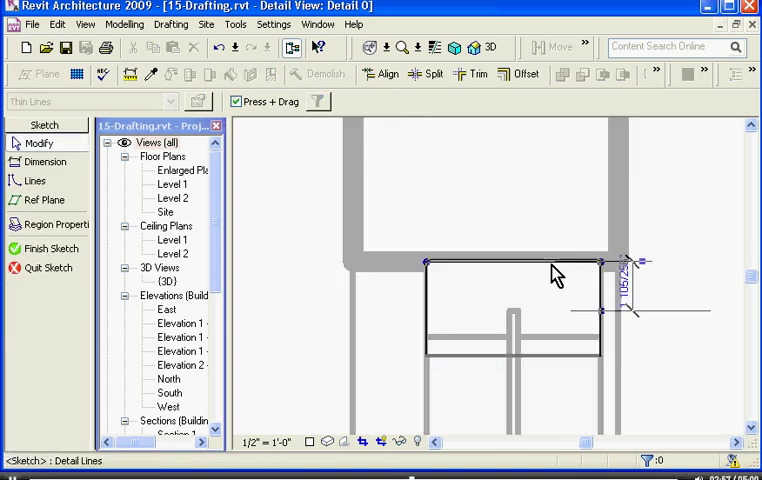
click(176, 100)
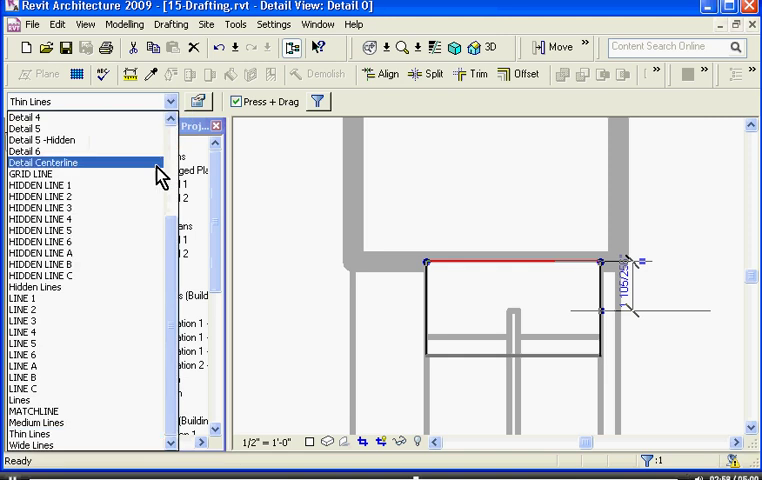
Step: Give the top and side edges a heavier line style and finish the sketch
click(24, 344)
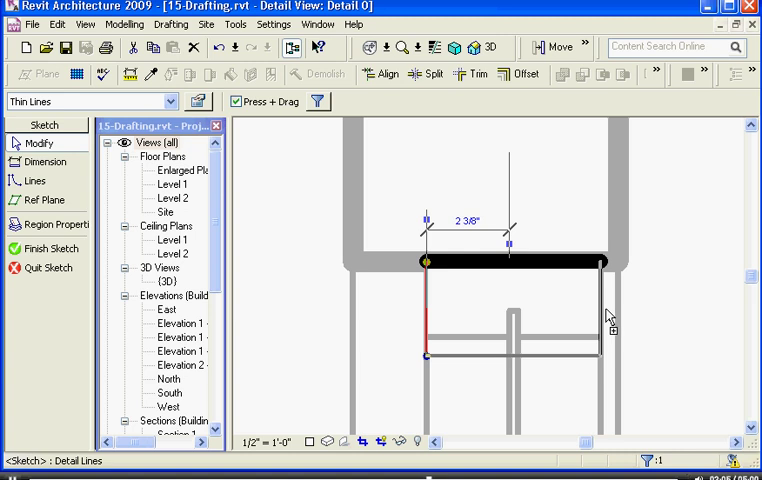
click(90, 100)
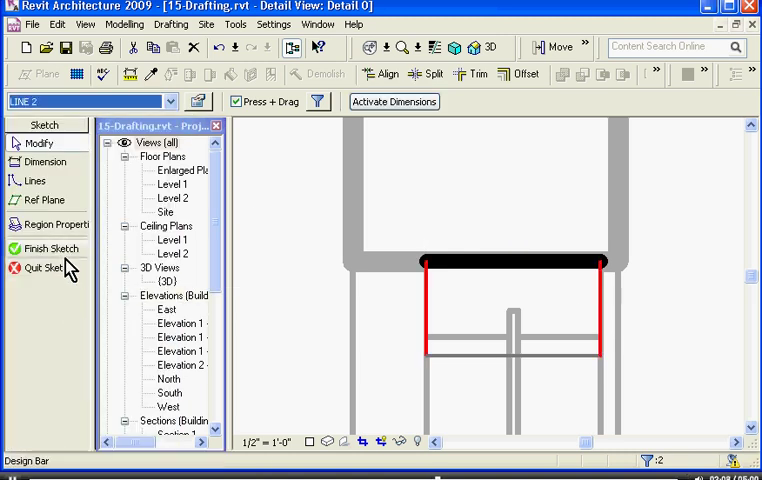
click(50, 248)
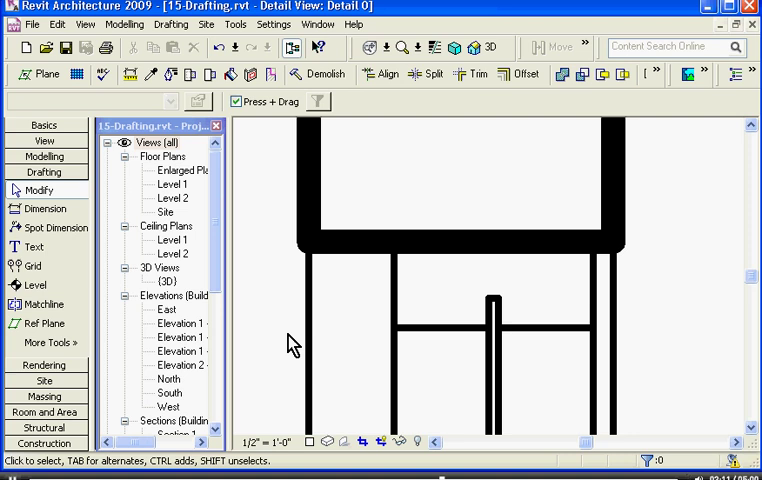
mouse_move(356, 432)
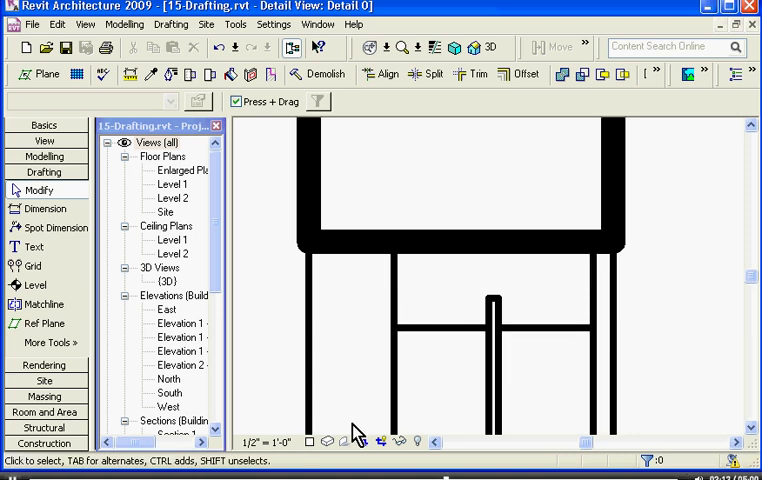
mouse_move(424, 316)
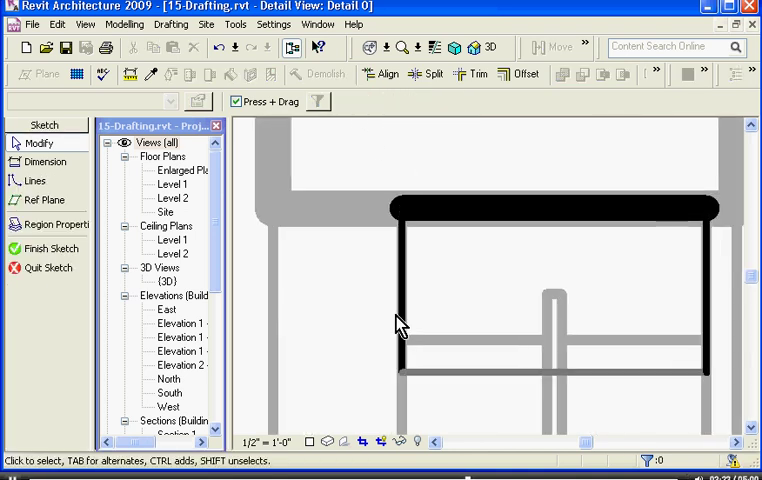
mouse_move(428, 72)
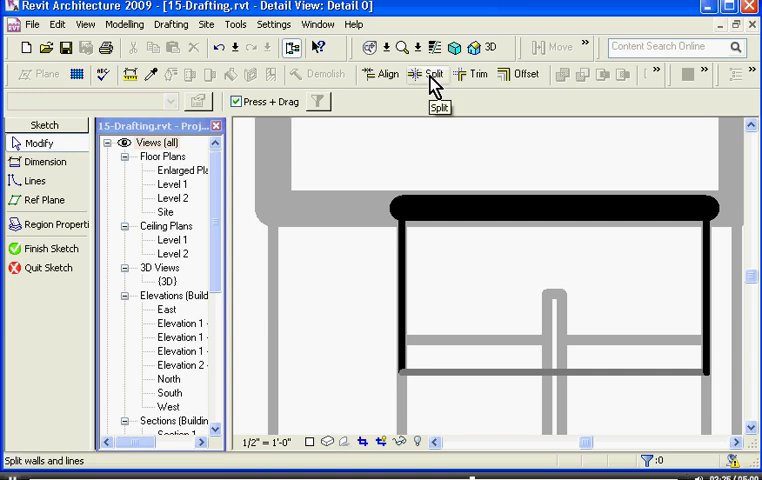
Step: Split both side edges and assign the upper pieces a different line style
click(430, 72)
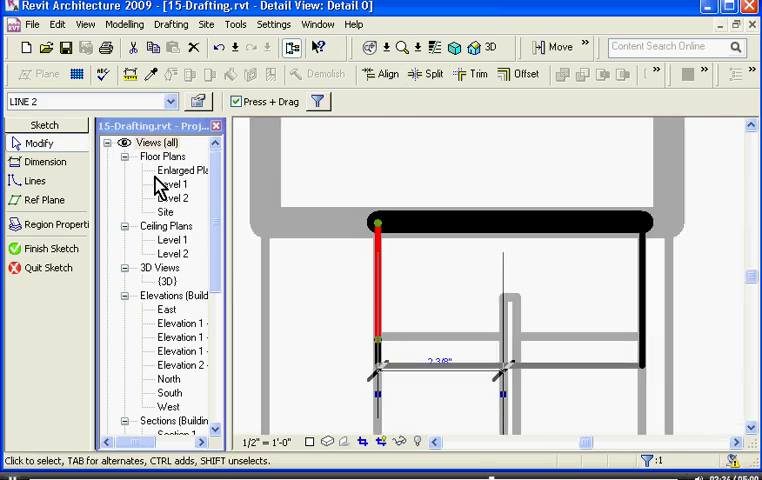
click(196, 100)
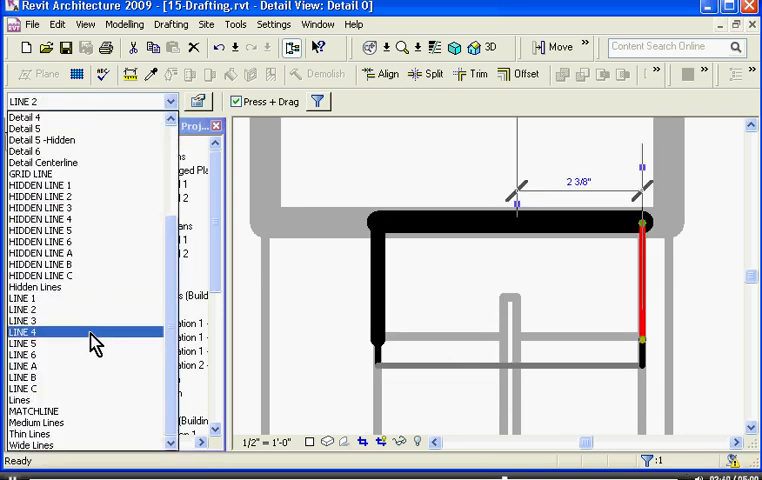
click(24, 332)
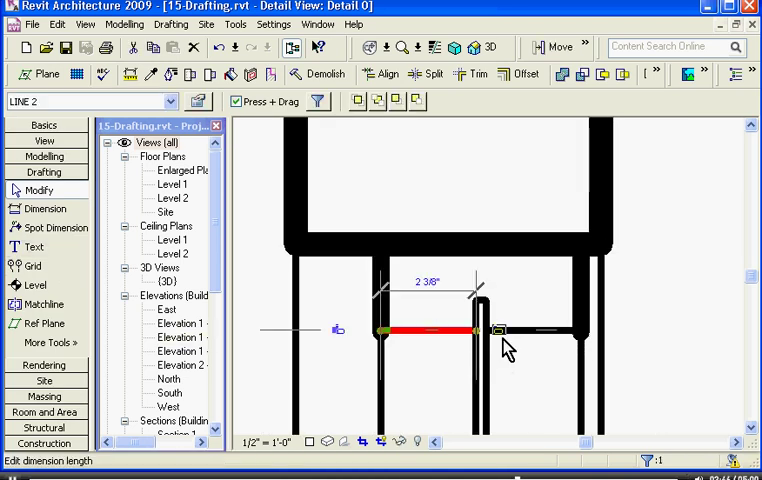
Step: Restyle the horizontal line inside the frame to LINE 4 and deselect
click(170, 100)
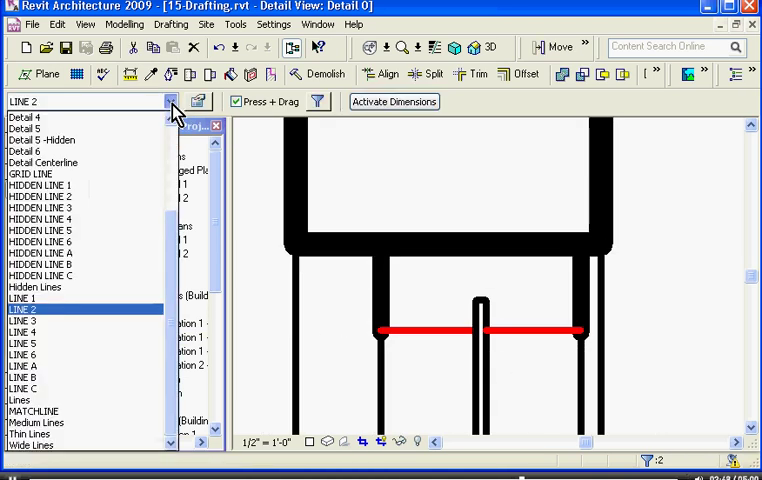
click(22, 332)
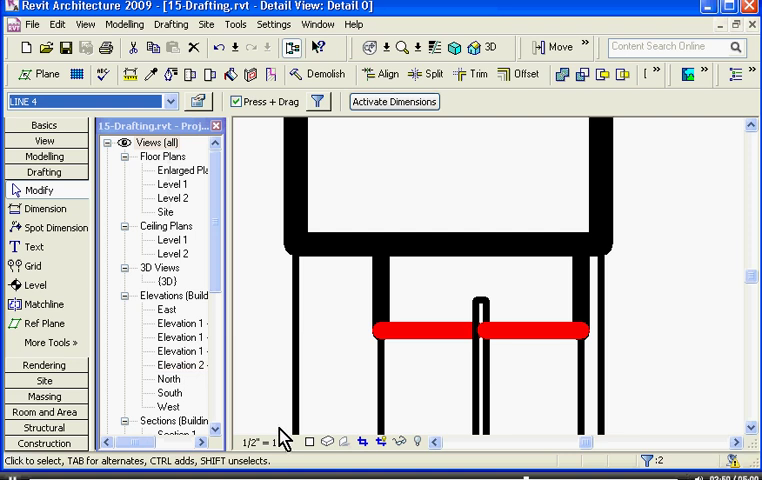
click(368, 360)
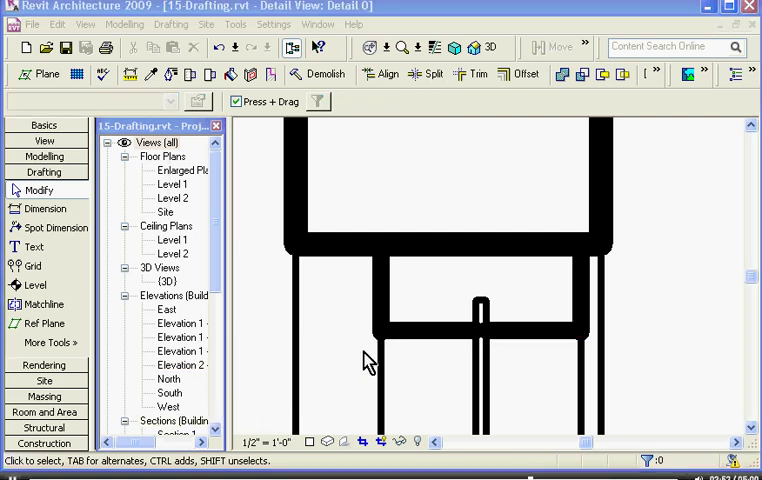
click(500, 340)
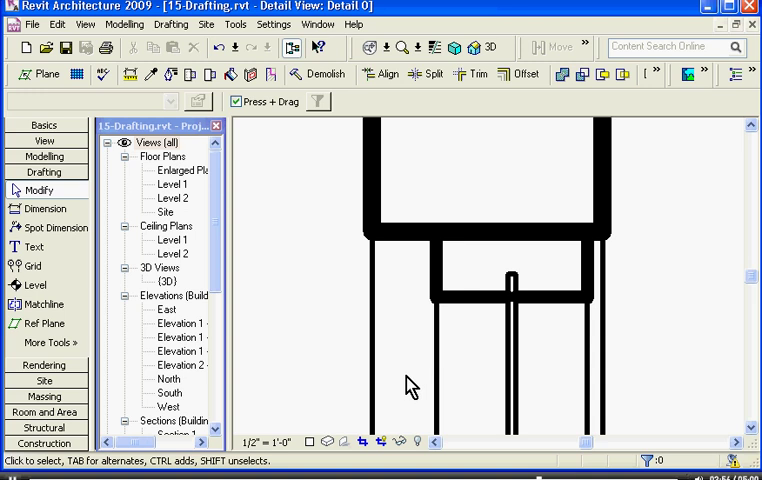
scroll(up, 3)
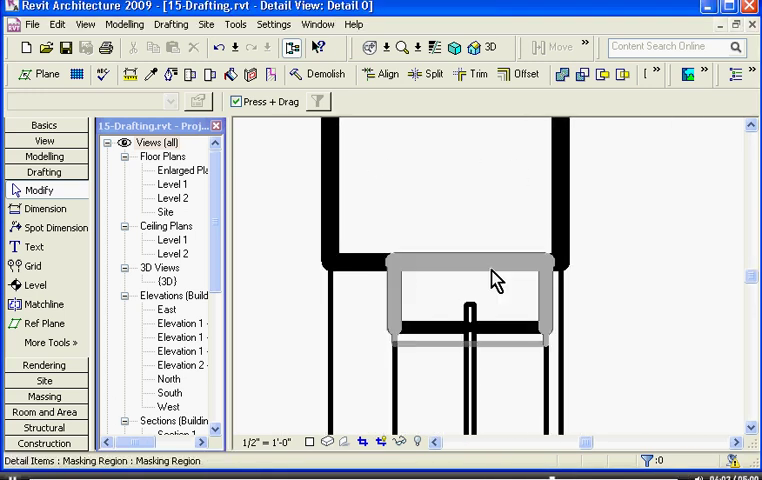
Step: Start a filled region with a rectangular boundary above the window head
click(296, 310)
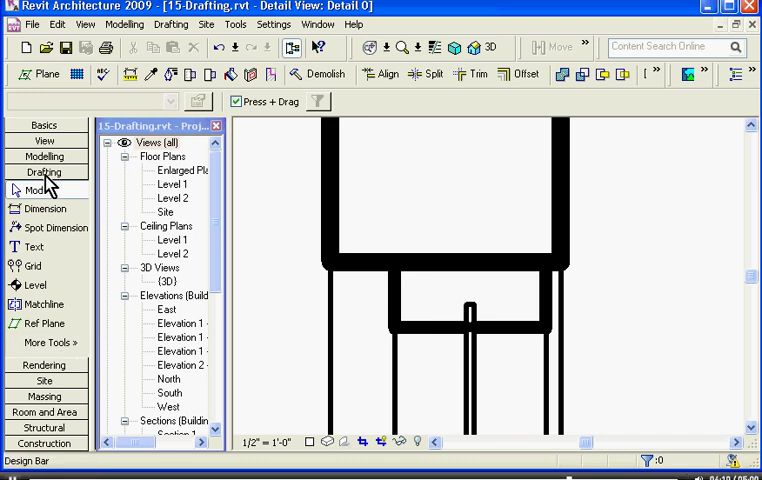
click(50, 344)
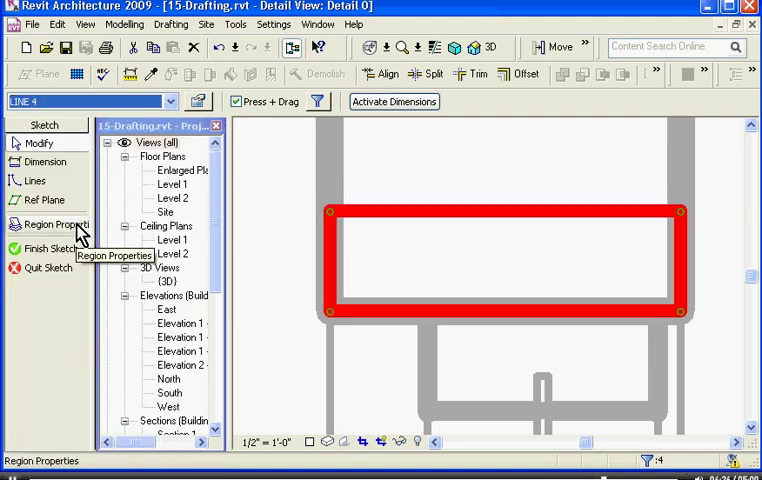
Step: Change the filled region type's fill pattern from Sand to Wood 1
click(52, 224)
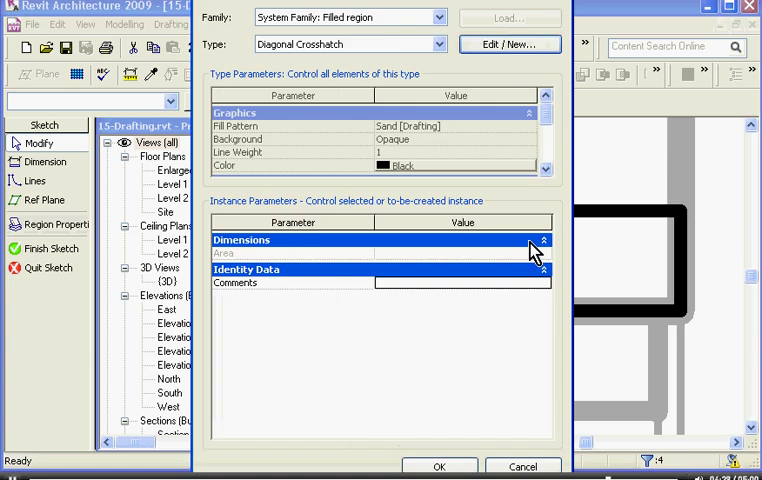
click(510, 44)
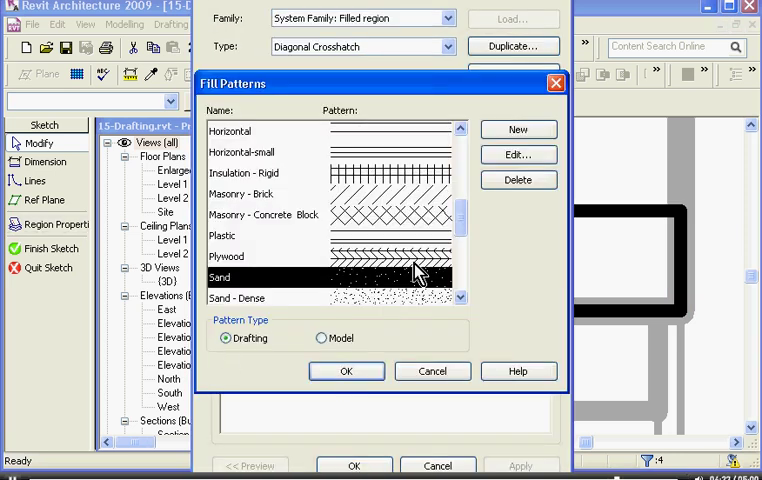
scroll(down, 3)
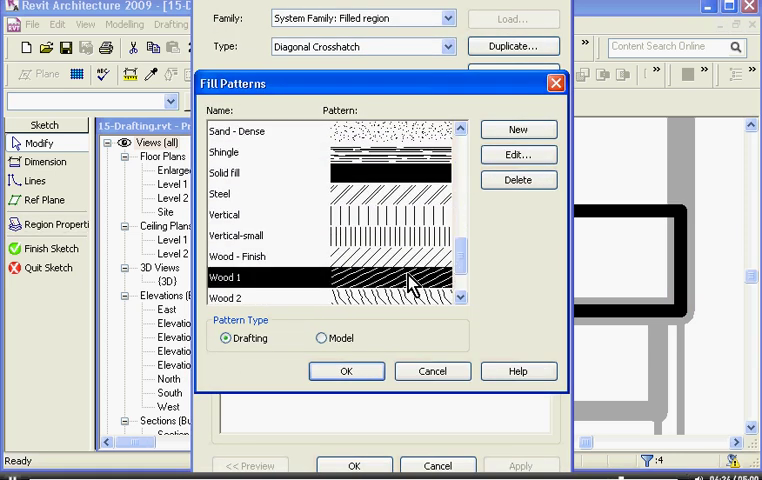
click(346, 372)
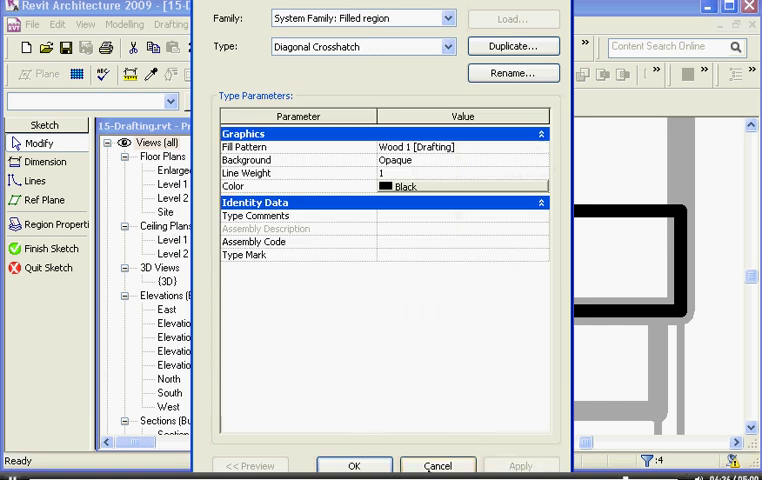
click(354, 466)
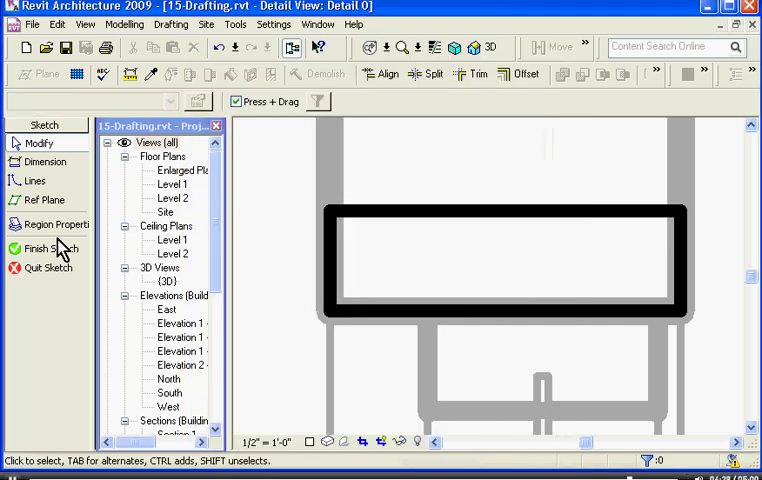
Step: Finish the filled region sketch and select the new wood-hatched region above the head to check it
click(44, 248)
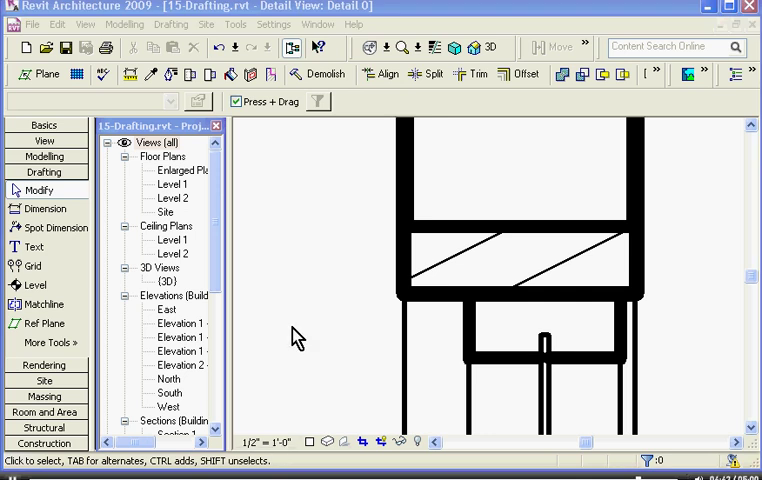
click(500, 276)
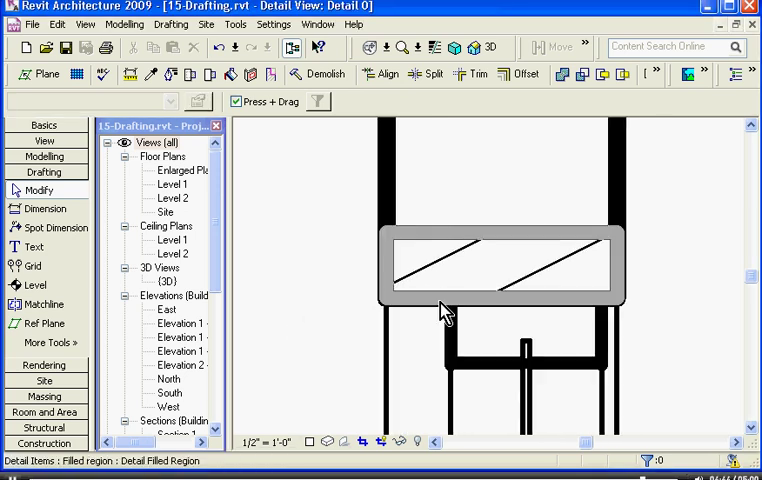
click(500, 270)
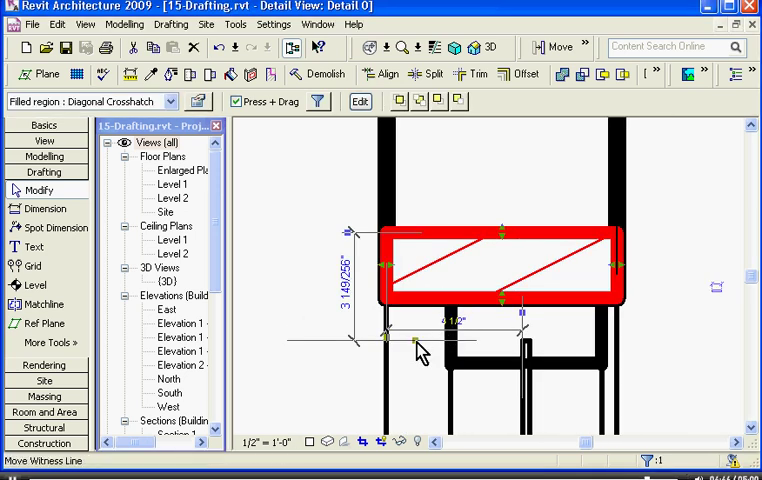
click(500, 276)
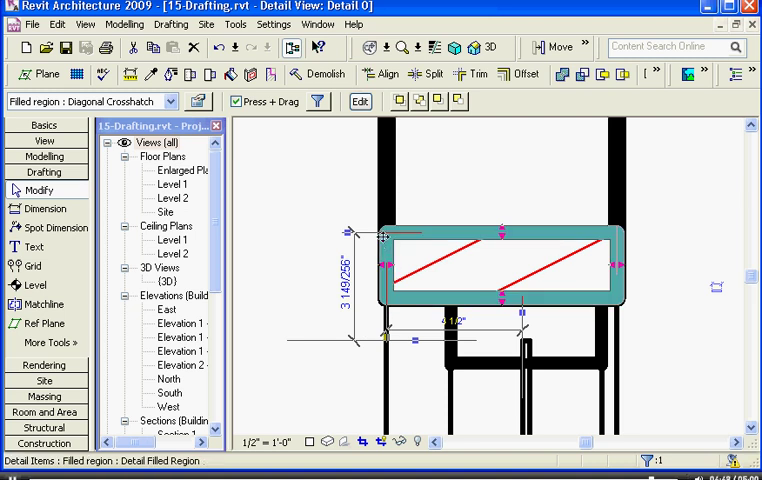
click(460, 264)
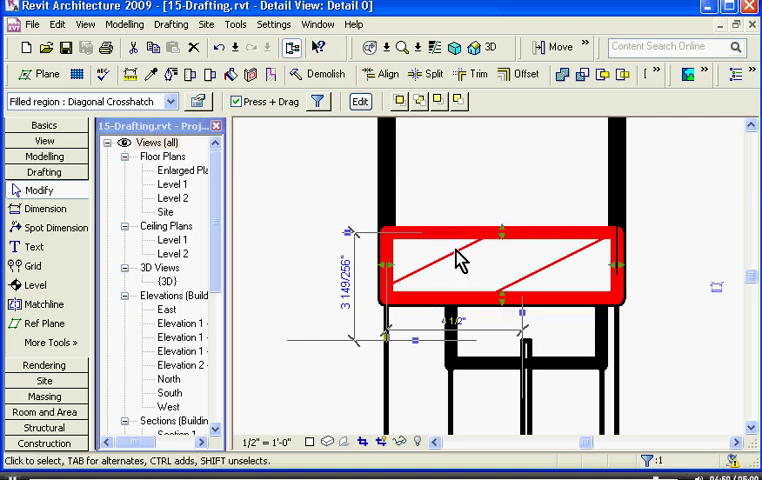